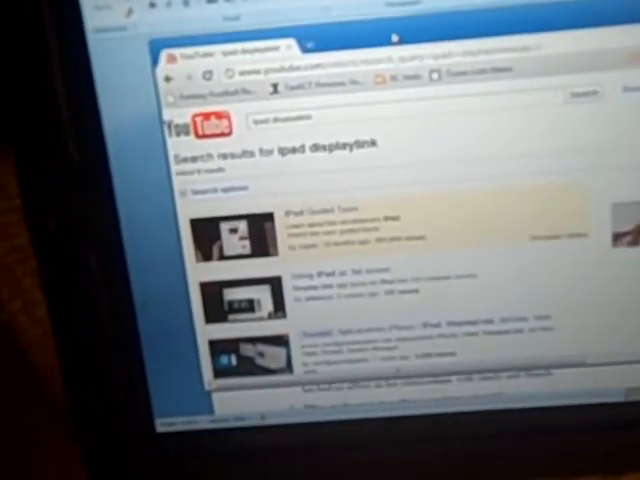
List the display orientation choices (Landscape, Portrait, flipped) in Screen Resolution, keeping Landscape current.
click(240, 230)
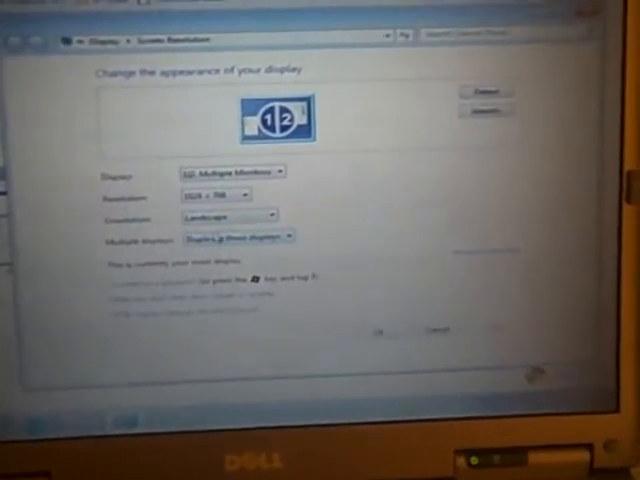
click(216, 212)
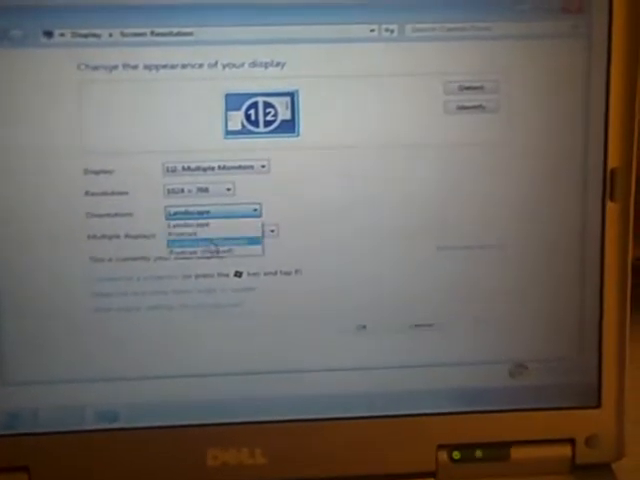